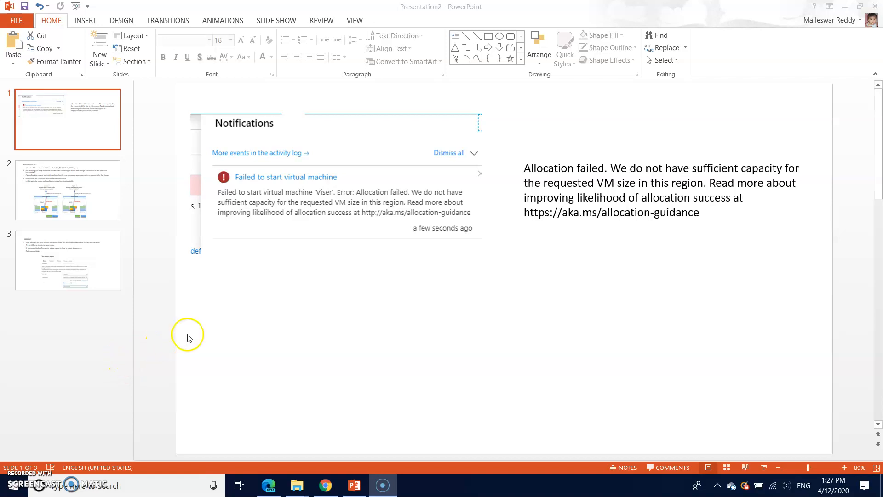
{"action": "mouse_move", "coordinate": [566, 163]}
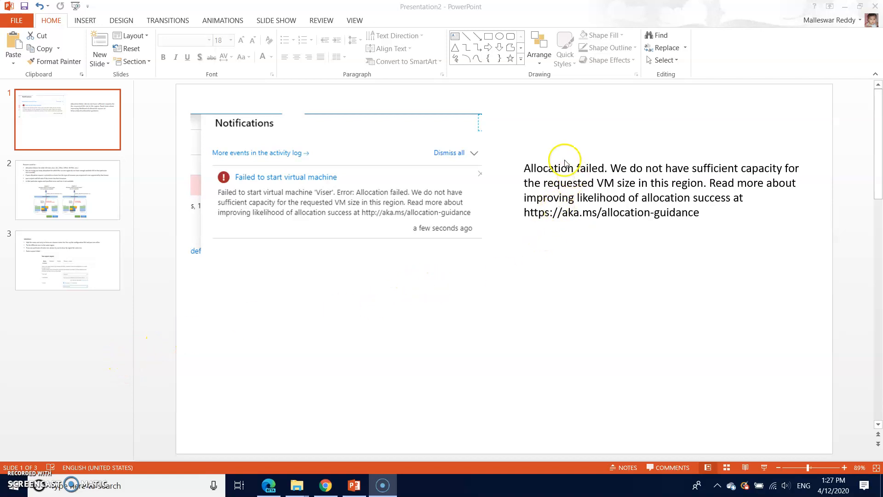
{"action": "mouse_move", "coordinate": [526, 166]}
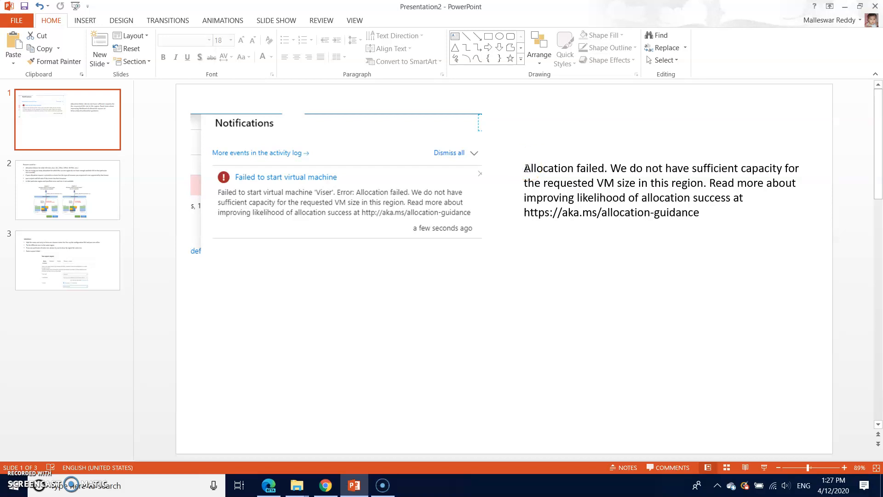
Switch to the Azure portal, set the VM region to (US) East US and bring up the VM size list.
{"action": "left_click", "coordinate": [536, 169]}
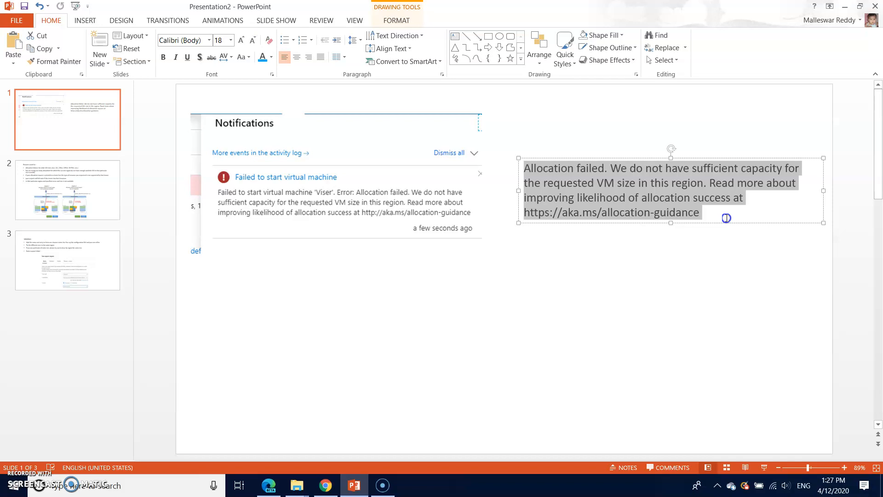
{"action": "mouse_move", "coordinate": [405, 430]}
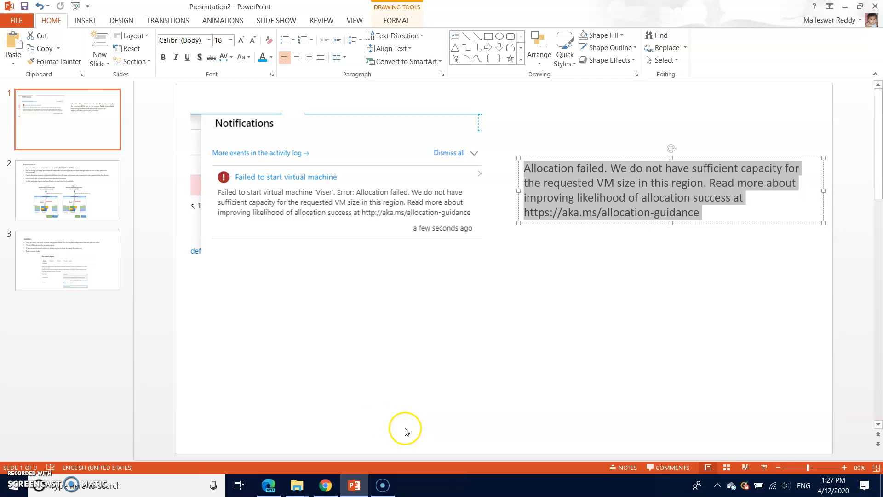
{"action": "left_click", "coordinate": [268, 485]}
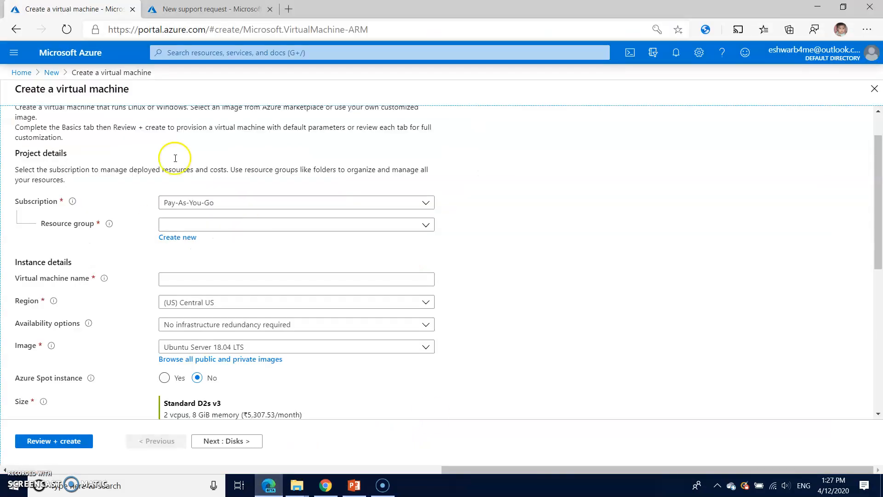
{"action": "double_click", "coordinate": [88, 88]}
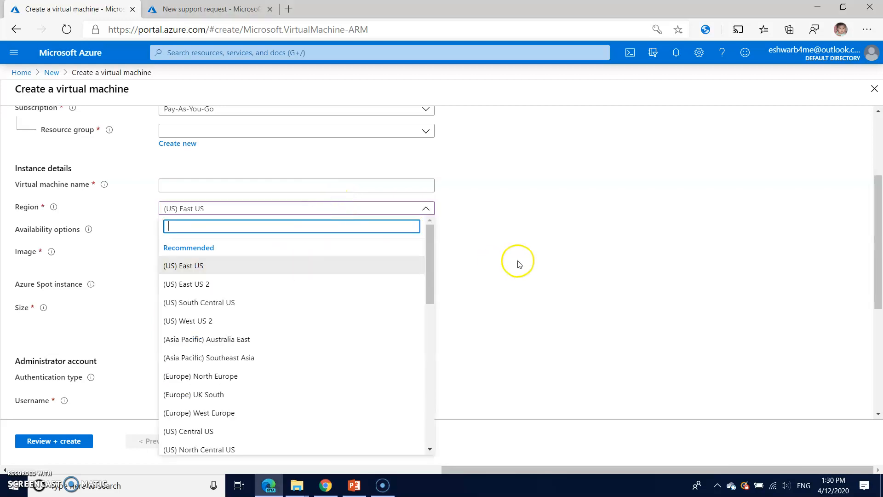
{"action": "left_click", "coordinate": [183, 265]}
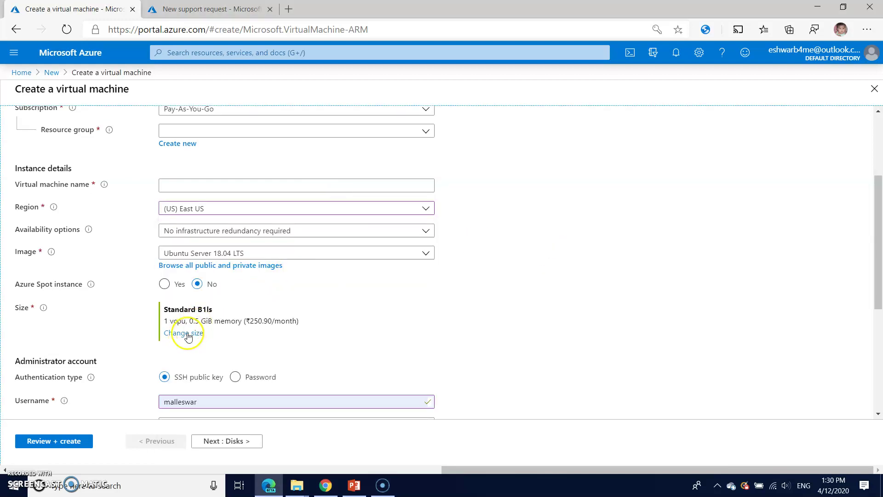
{"action": "left_click", "coordinate": [183, 333]}
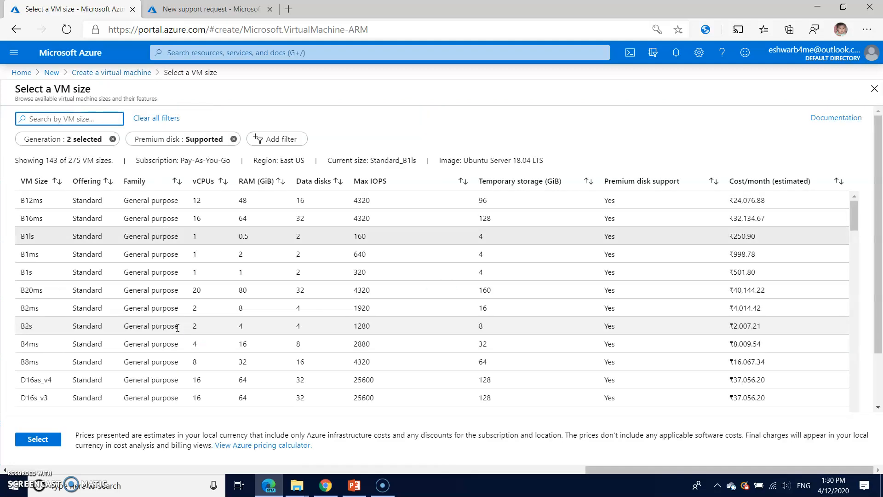
{"action": "mouse_move", "coordinate": [373, 181]}
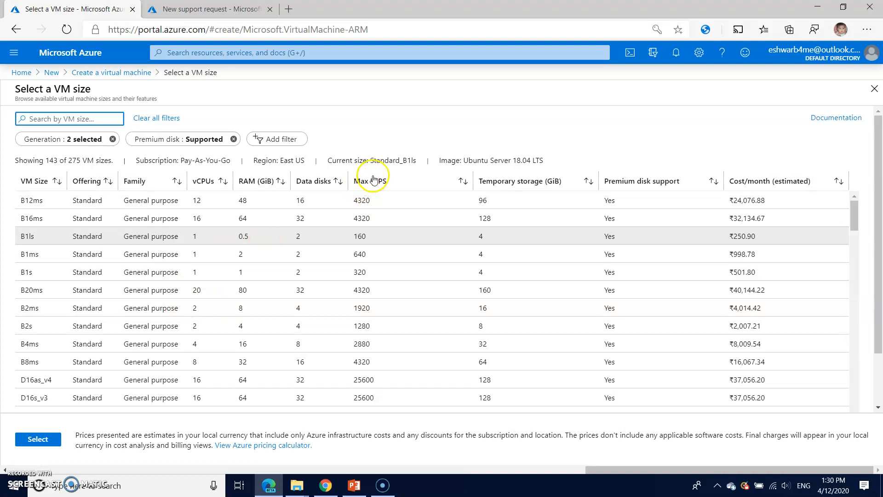
{"action": "mouse_move", "coordinate": [389, 135]}
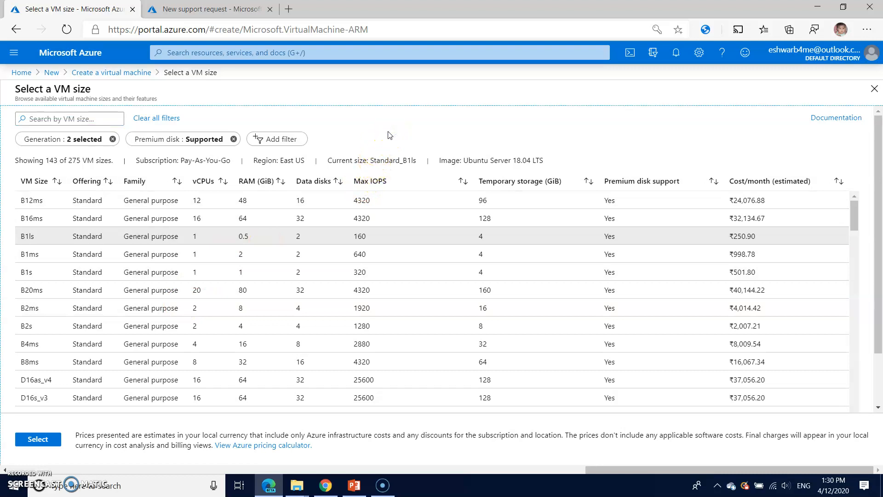
{"action": "mouse_move", "coordinate": [385, 136]}
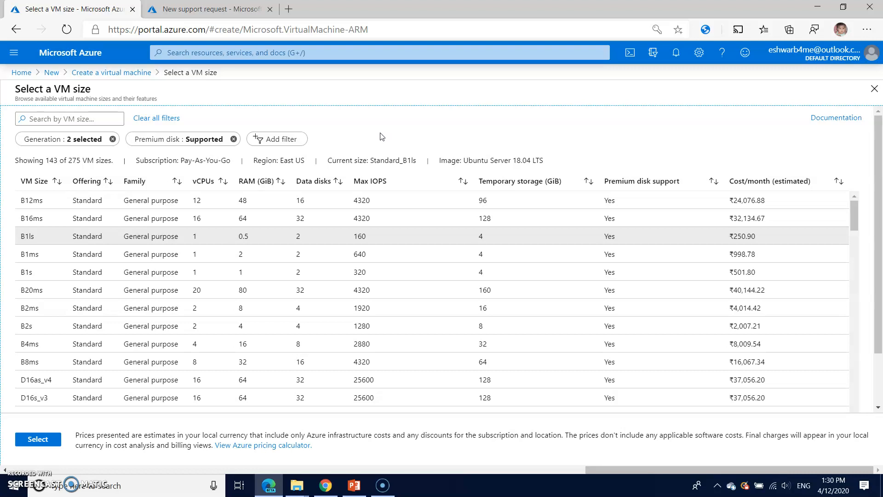
{"action": "mouse_move", "coordinate": [379, 135]}
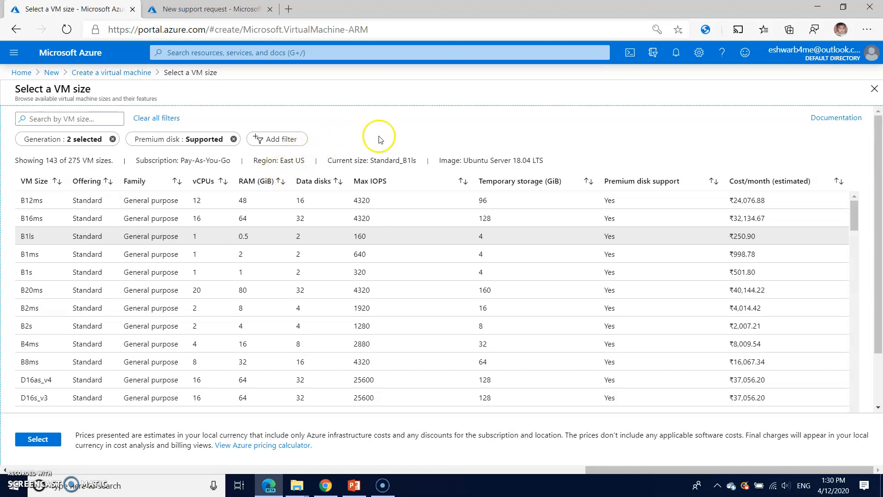
{"action": "mouse_move", "coordinate": [343, 139]}
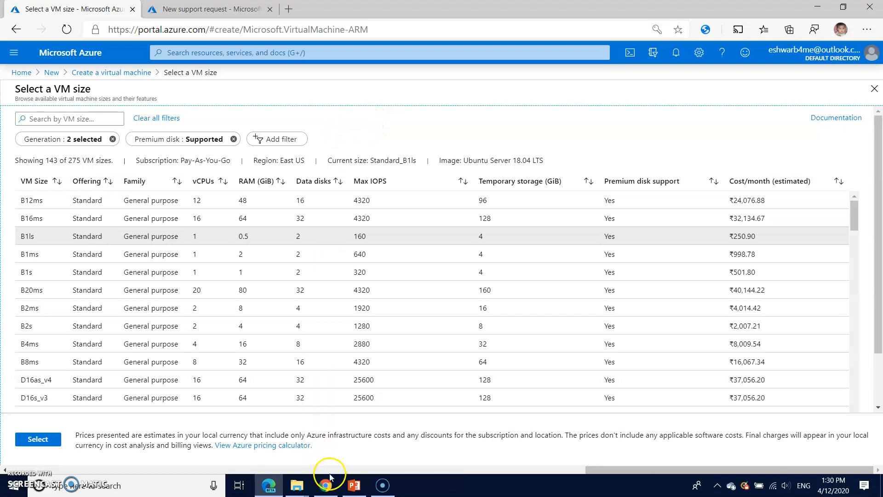
{"action": "left_click", "coordinate": [353, 485]}
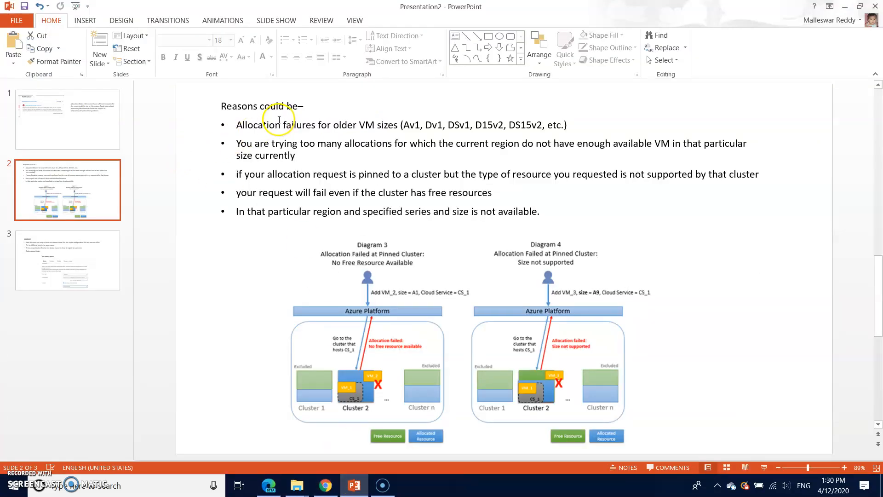
{"action": "mouse_move", "coordinate": [242, 112]}
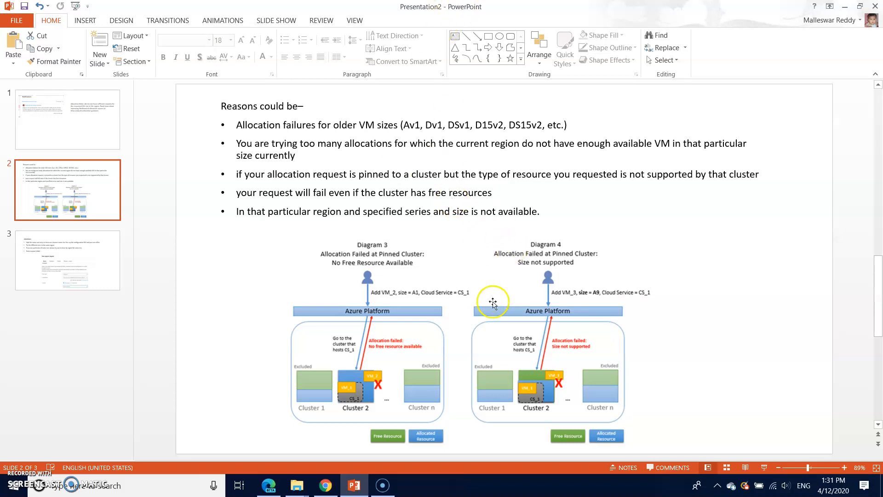
{"action": "mouse_move", "coordinate": [546, 385]}
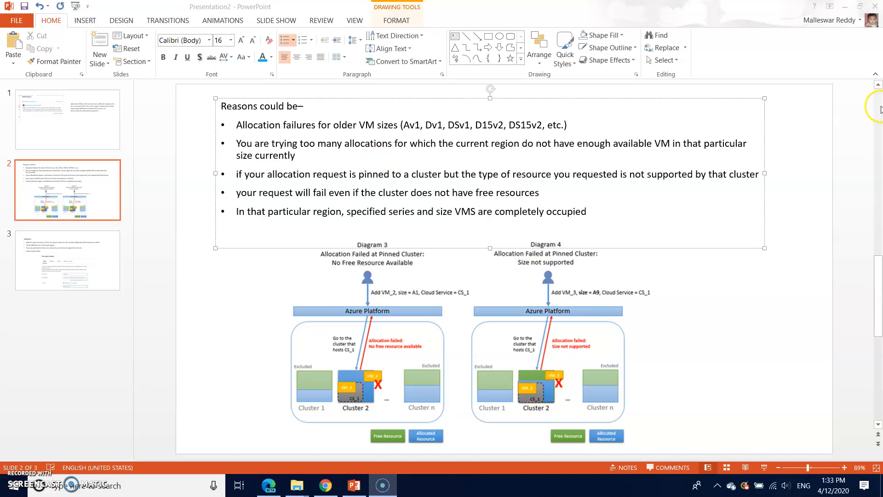
{"action": "left_click", "coordinate": [738, 102]}
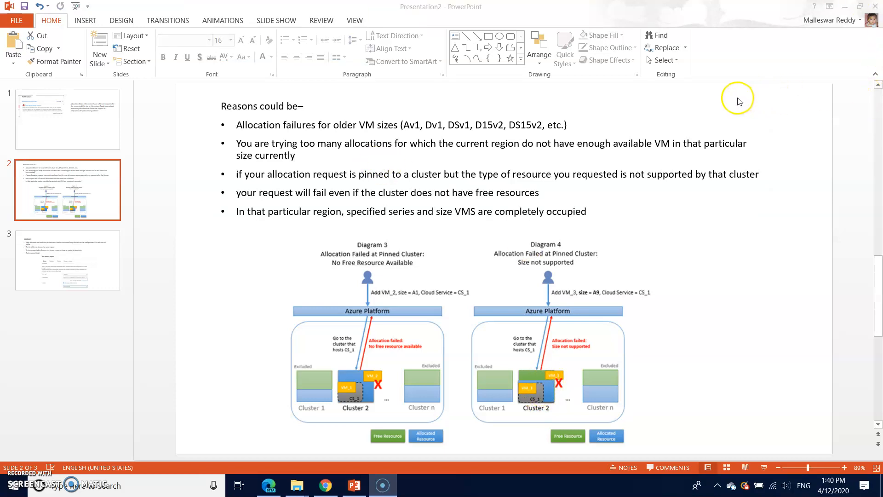
{"action": "mouse_move", "coordinate": [733, 105]}
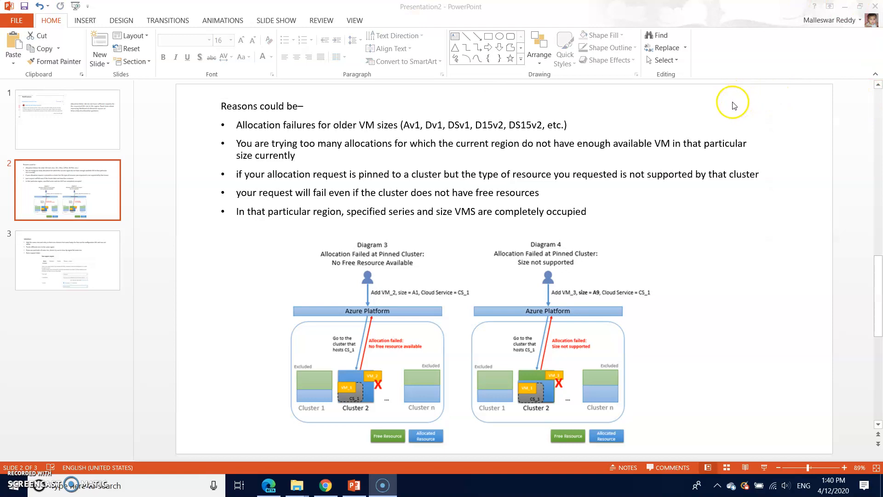
{"action": "mouse_move", "coordinate": [419, 323]}
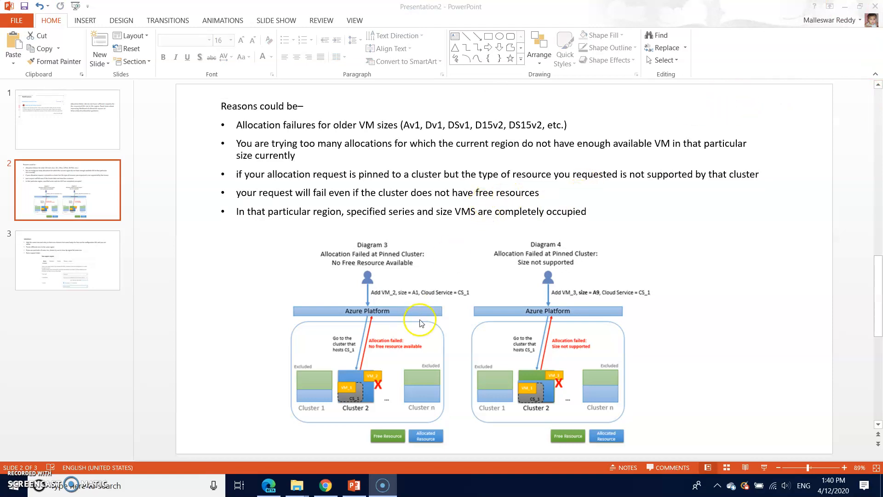
{"action": "mouse_move", "coordinate": [362, 378]}
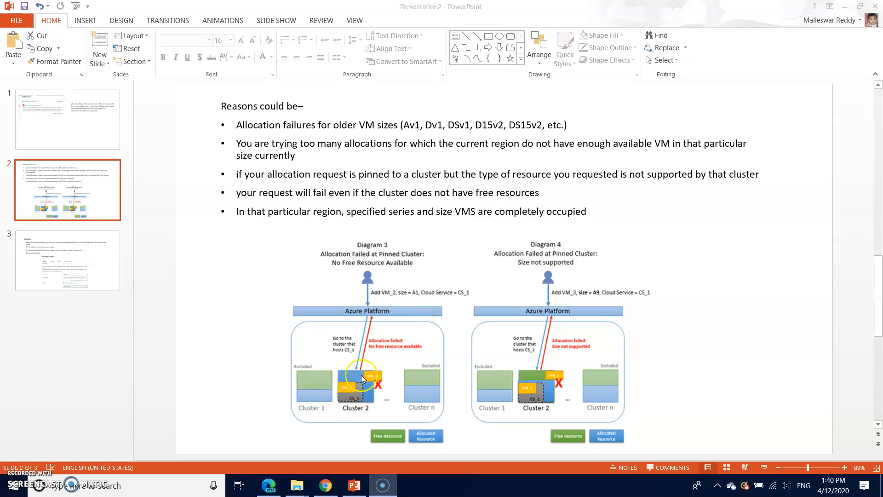
{"action": "mouse_move", "coordinate": [359, 349]}
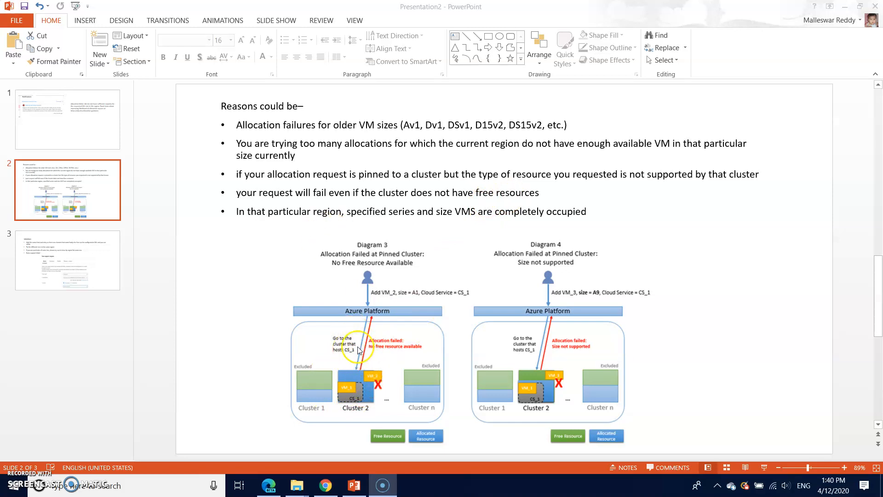
{"action": "mouse_move", "coordinate": [377, 346]}
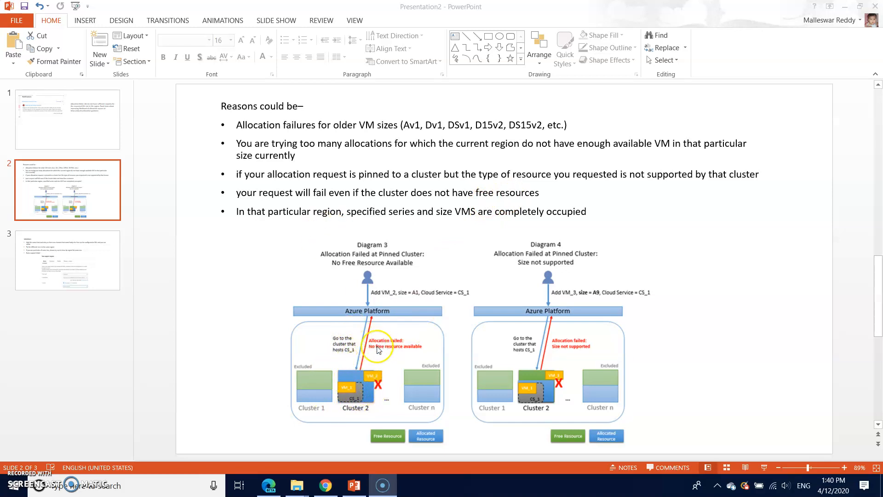
{"action": "mouse_move", "coordinate": [392, 353]}
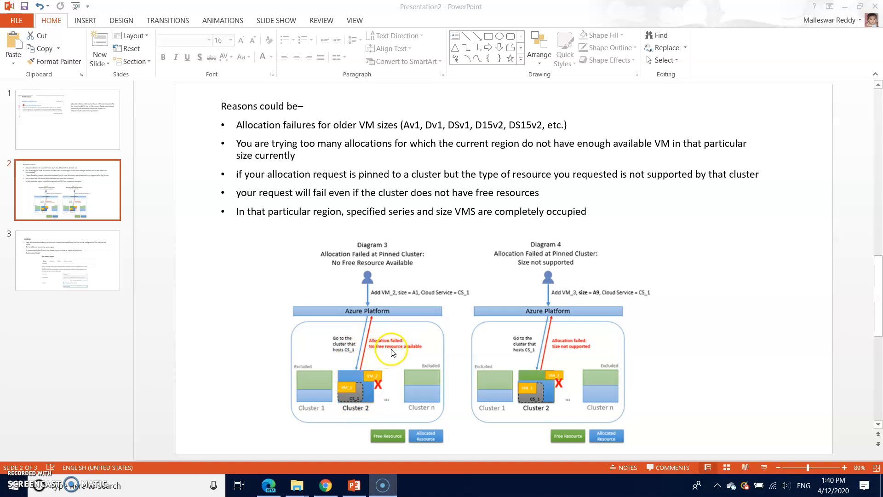
{"action": "mouse_move", "coordinate": [274, 222]}
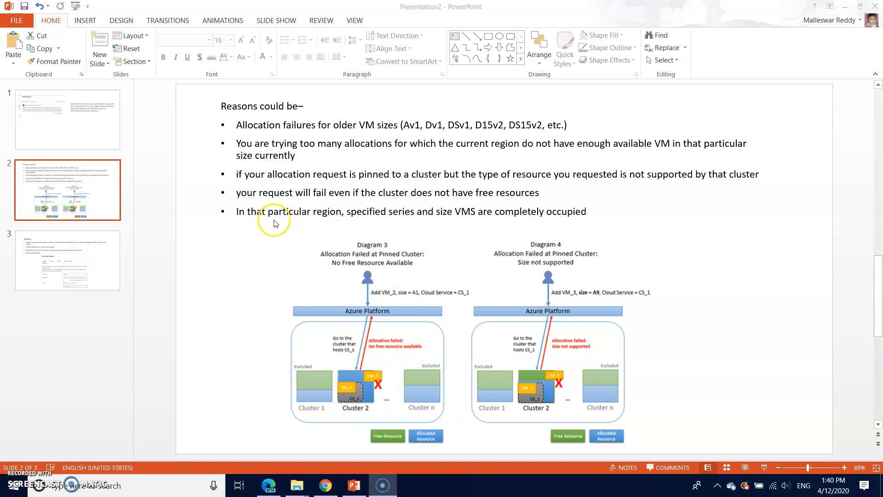
{"action": "mouse_move", "coordinate": [339, 218]}
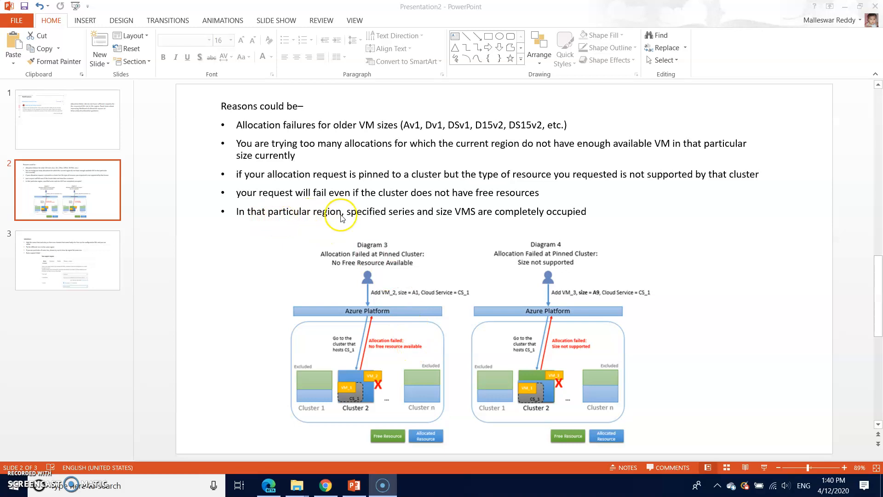
{"action": "mouse_move", "coordinate": [426, 228]}
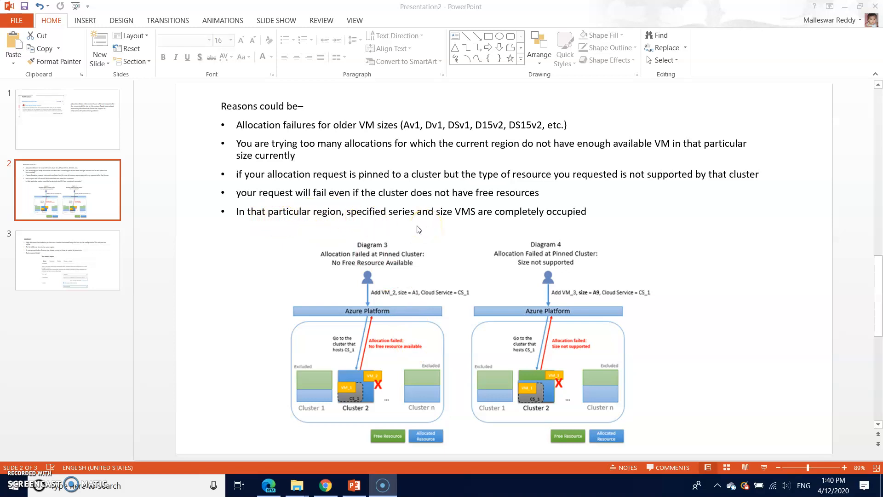
{"action": "mouse_move", "coordinate": [411, 229]}
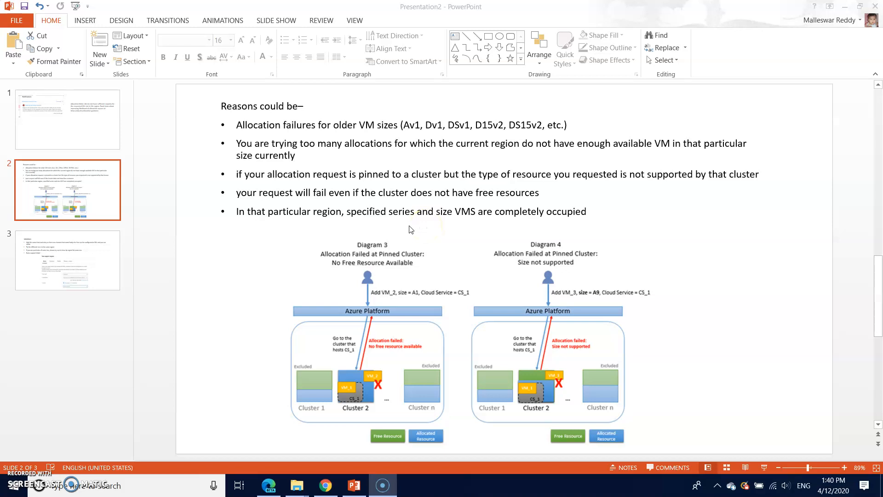
{"action": "mouse_move", "coordinate": [235, 156]}
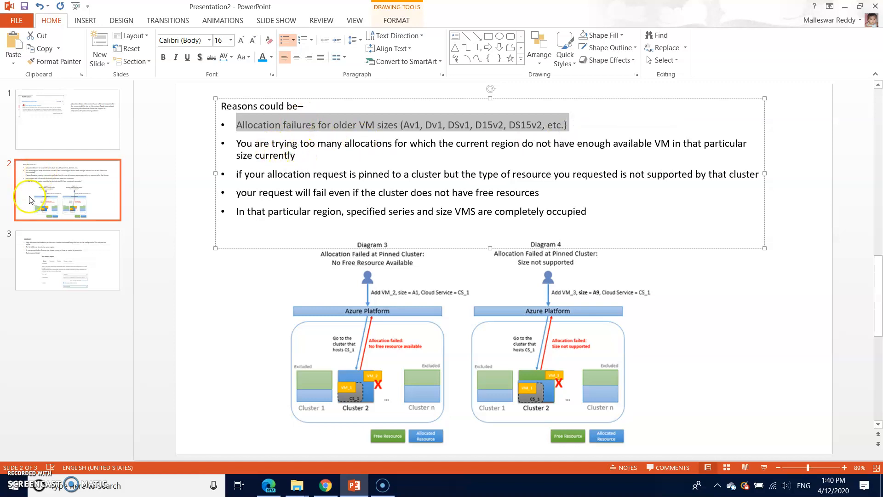
Show slide 3 with the solutions: retry later, other sizes or regions, support ticket.
{"action": "left_click", "coordinate": [67, 260]}
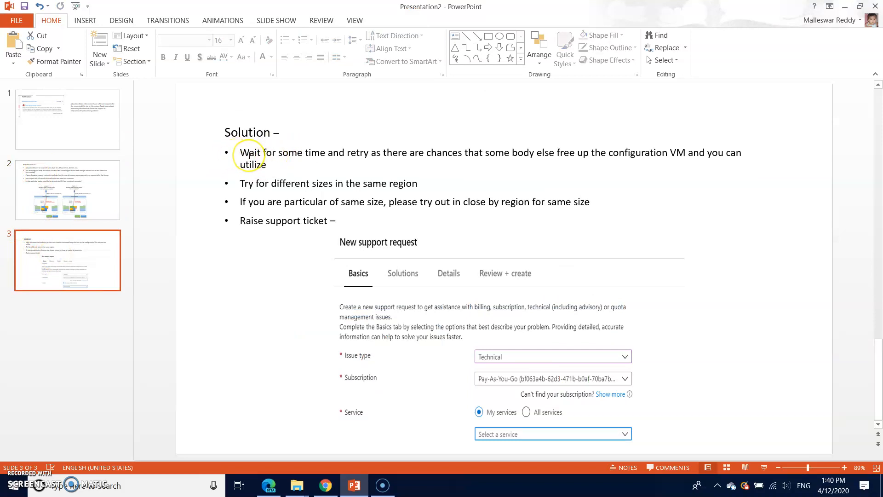
{"action": "mouse_move", "coordinate": [169, 288]}
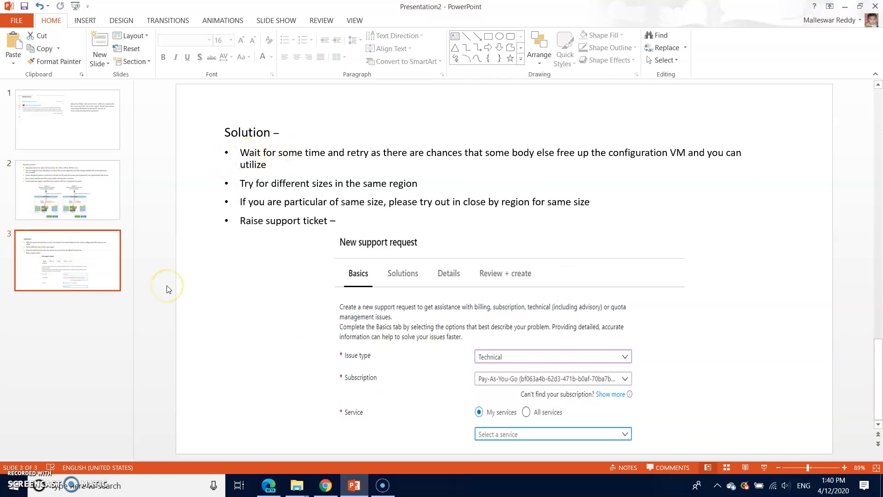
{"action": "mouse_move", "coordinate": [159, 305]}
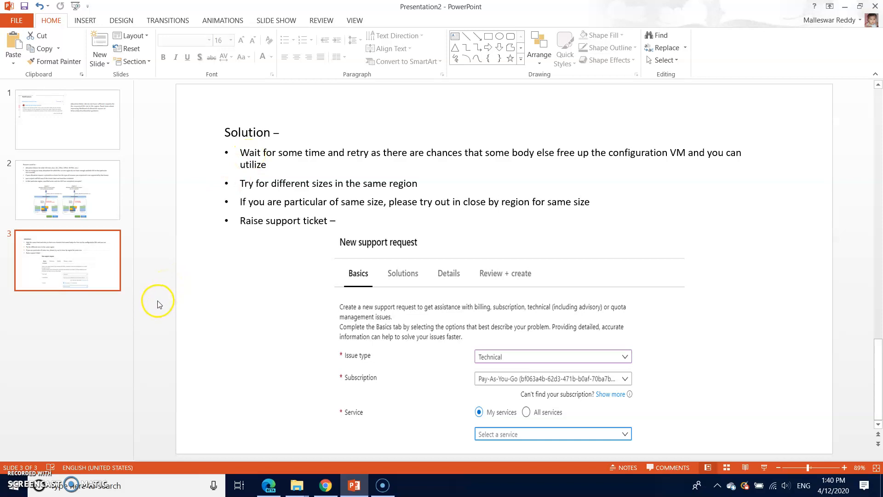
{"action": "mouse_move", "coordinate": [335, 268]}
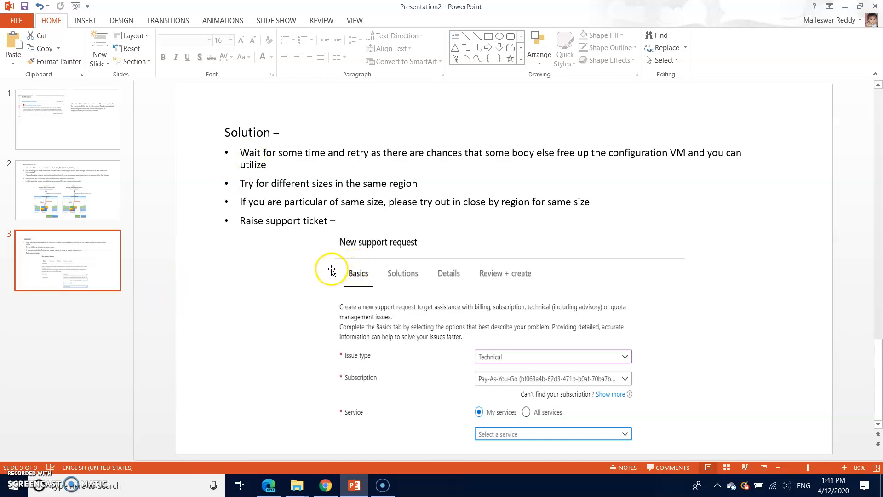
{"action": "mouse_move", "coordinate": [325, 277]}
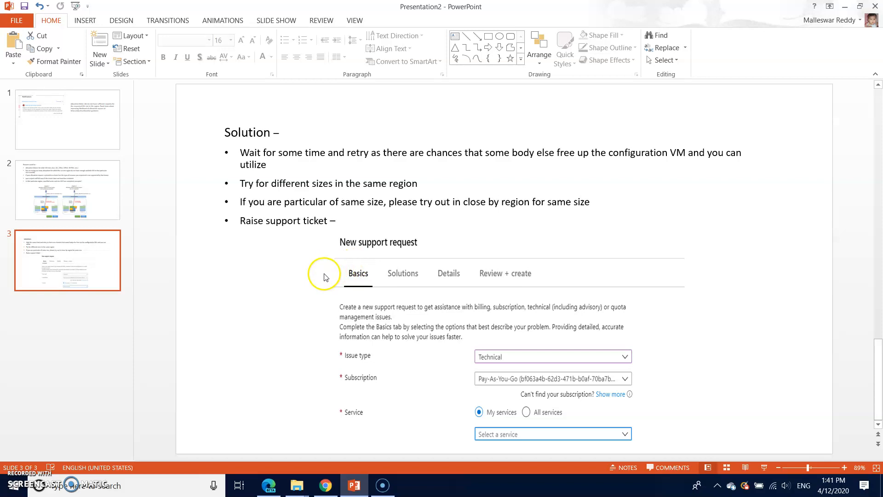
{"action": "mouse_move", "coordinate": [324, 276]}
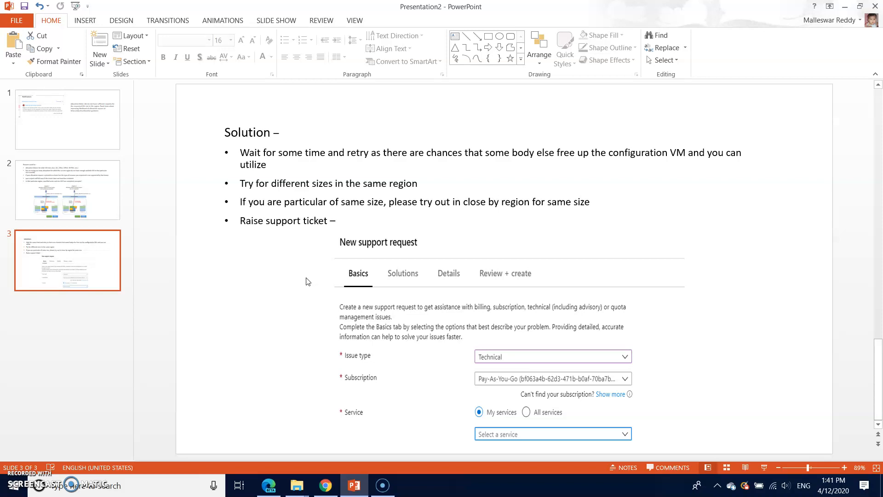
{"action": "mouse_move", "coordinate": [302, 282]}
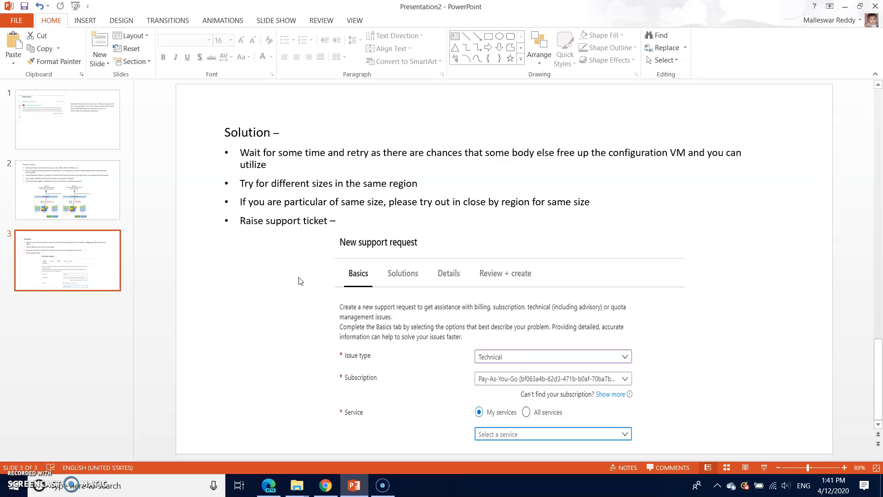
{"action": "mouse_move", "coordinate": [292, 279]}
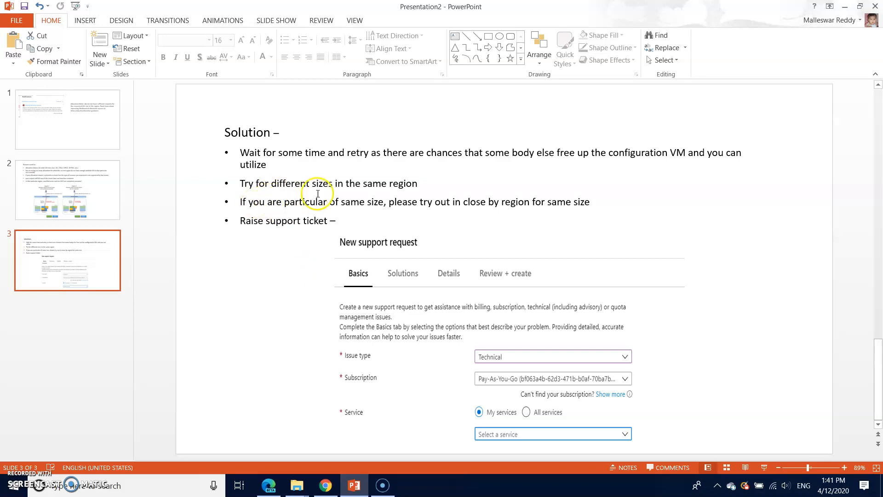
{"action": "mouse_move", "coordinate": [441, 186]}
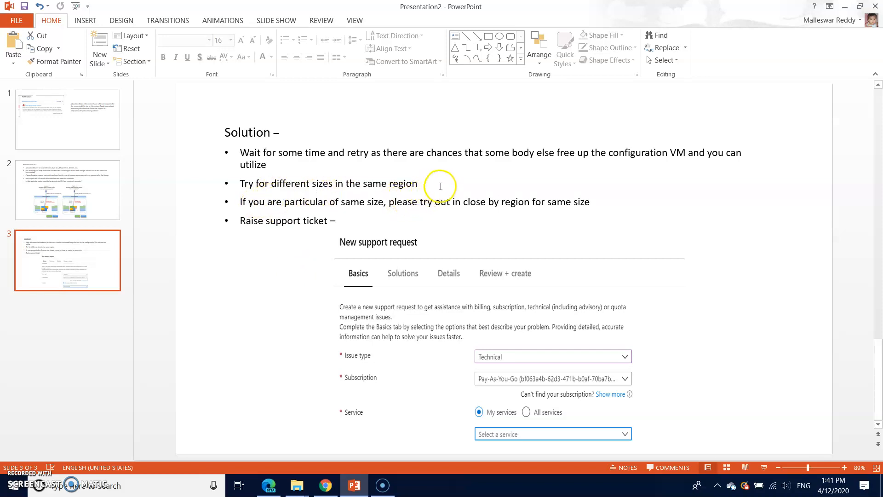
{"action": "mouse_move", "coordinate": [233, 254]}
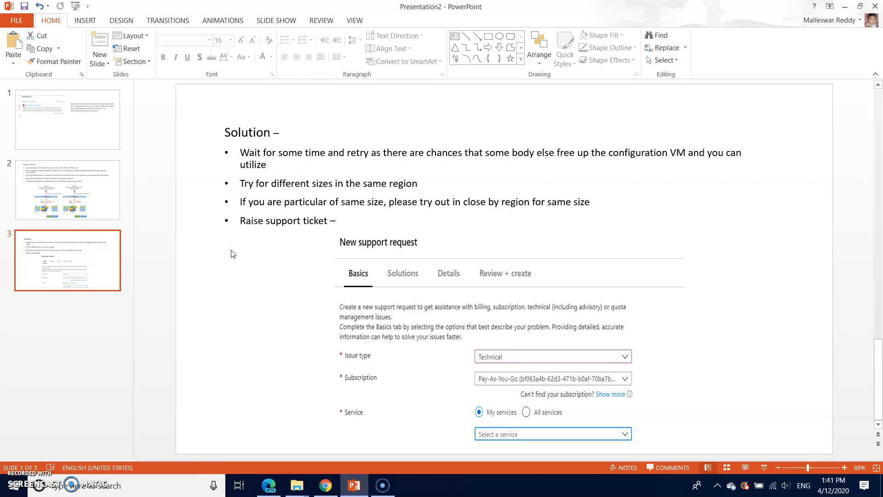
{"action": "left_click", "coordinate": [269, 484]}
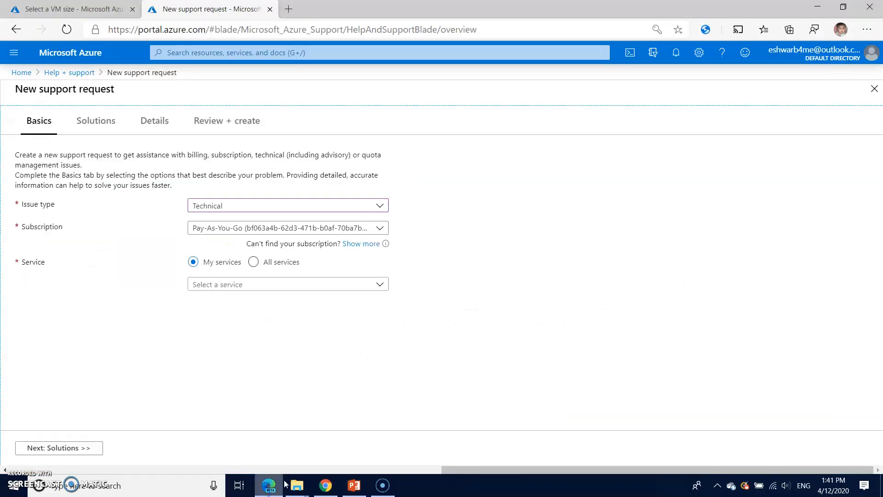
{"action": "left_click", "coordinate": [721, 53]}
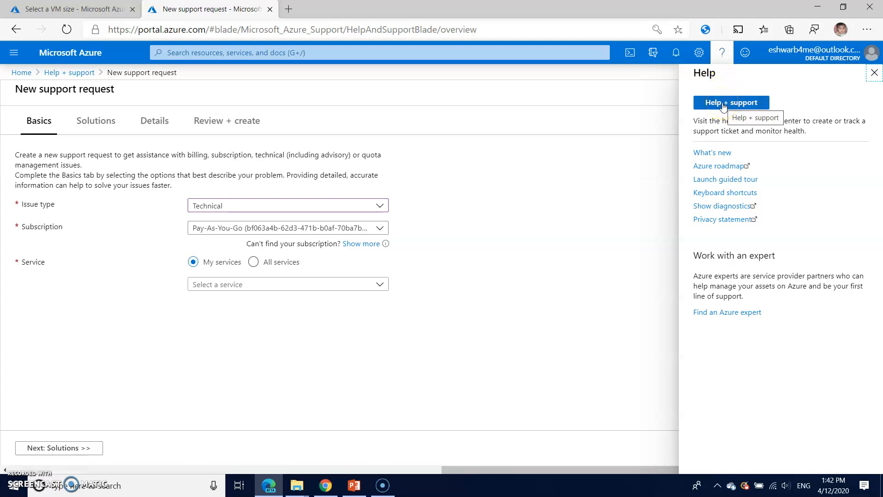
{"action": "mouse_move", "coordinate": [32, 111]}
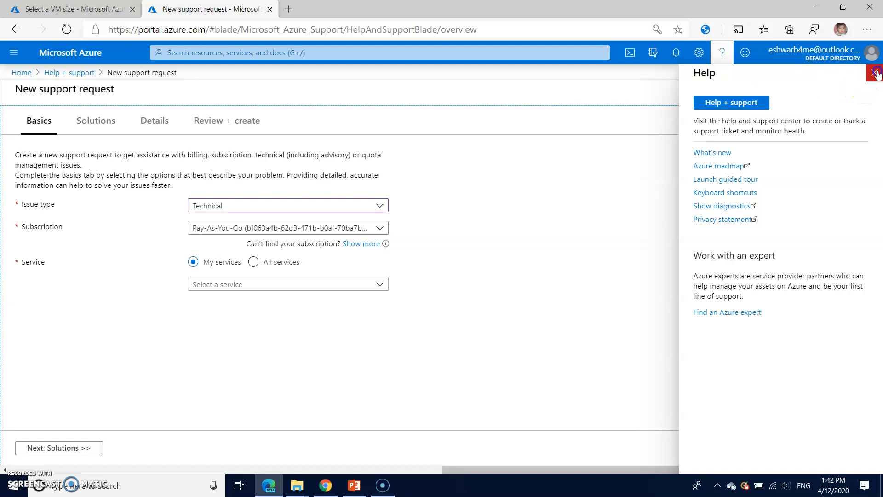
{"action": "left_click", "coordinate": [875, 73]}
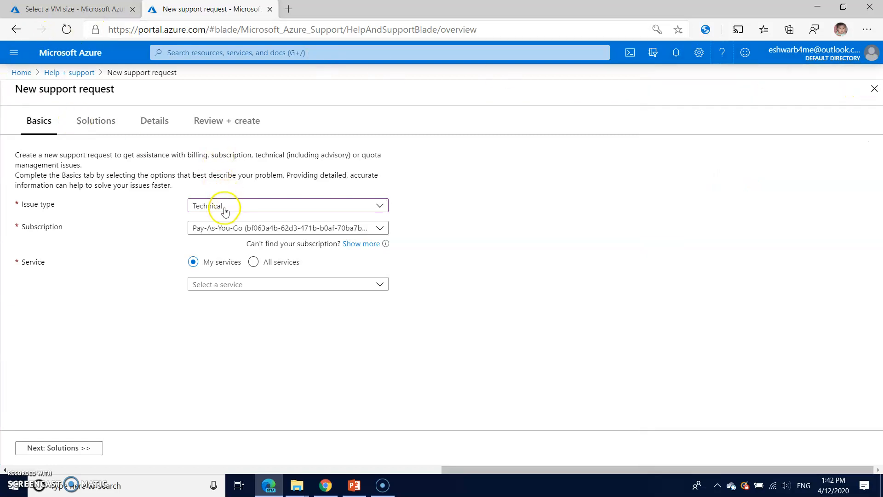
{"action": "mouse_move", "coordinate": [268, 229]}
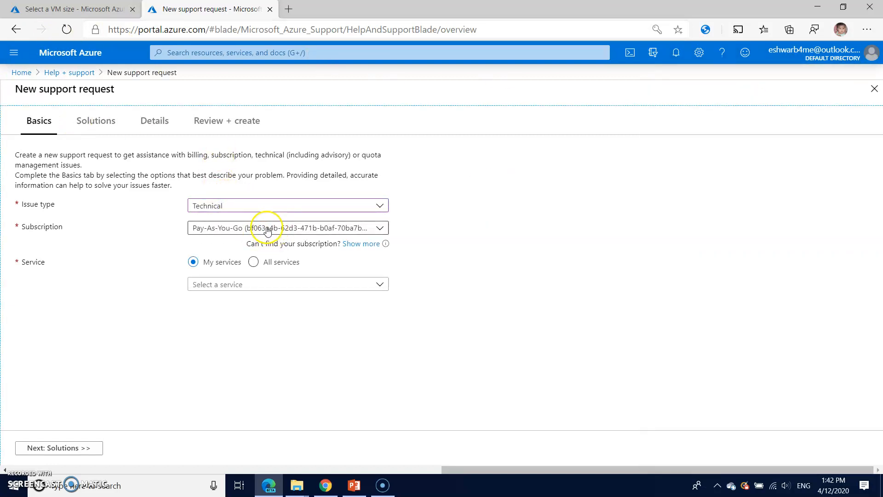
{"action": "left_click", "coordinate": [287, 284]}
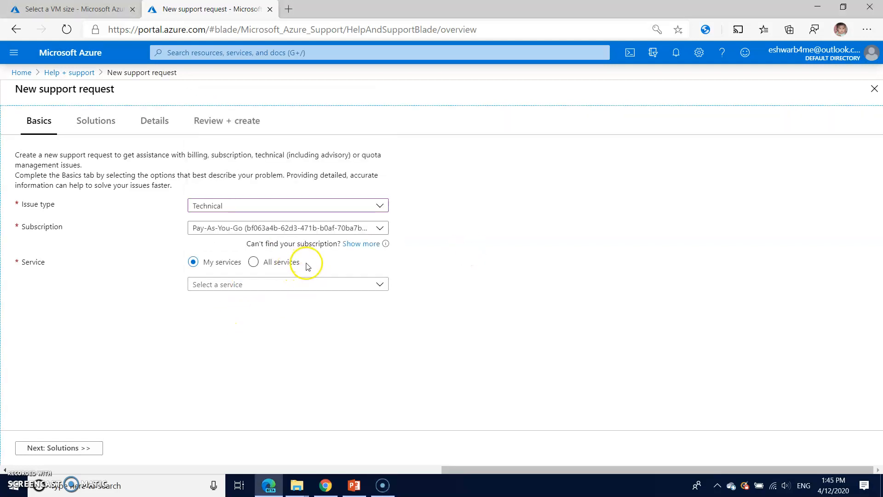
{"action": "mouse_move", "coordinate": [340, 271]}
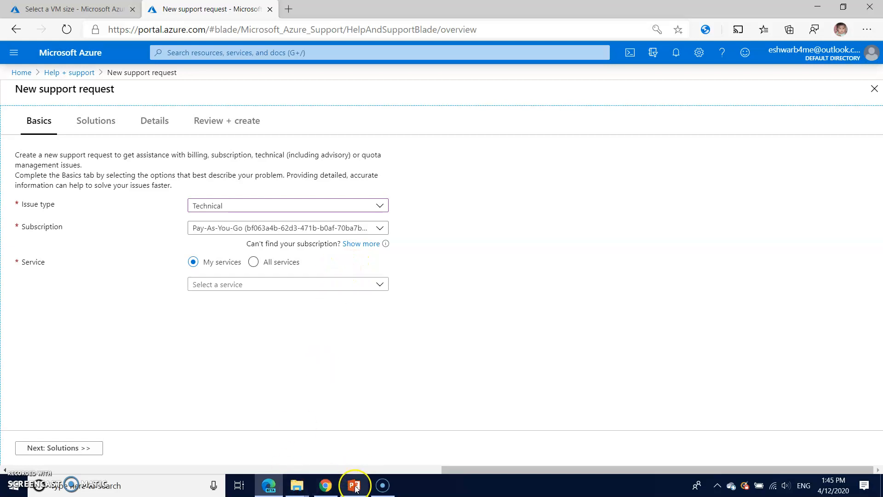
{"action": "left_click", "coordinate": [353, 485]}
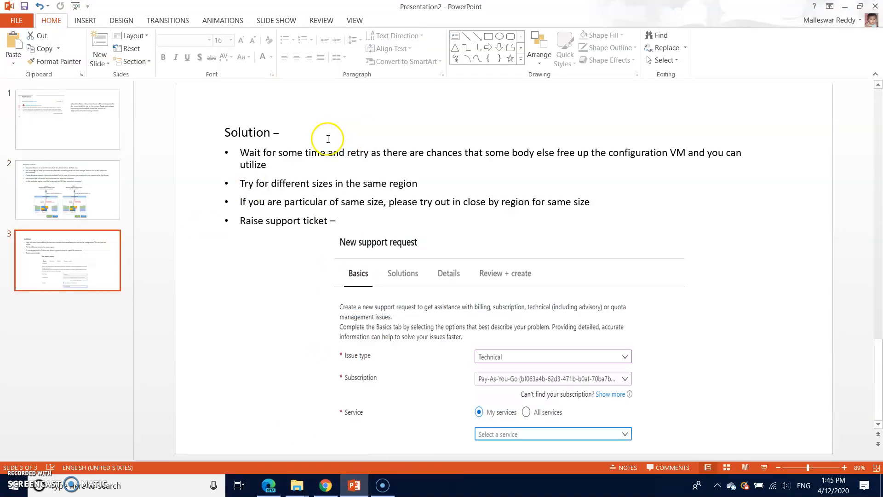